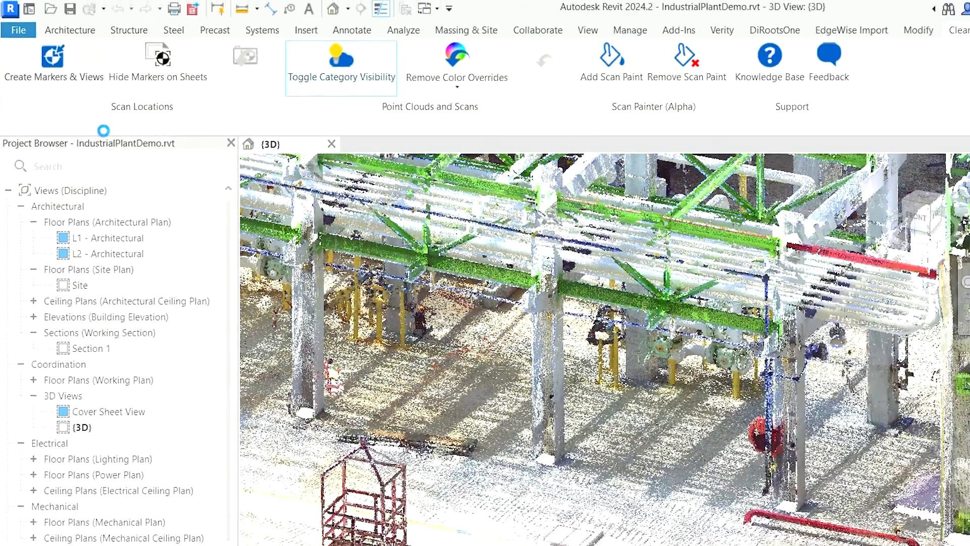
Place scanner orb markers at all scans of the IndustrialPlant_Full point cloud
{"action": "left_click", "coordinate": [53, 62]}
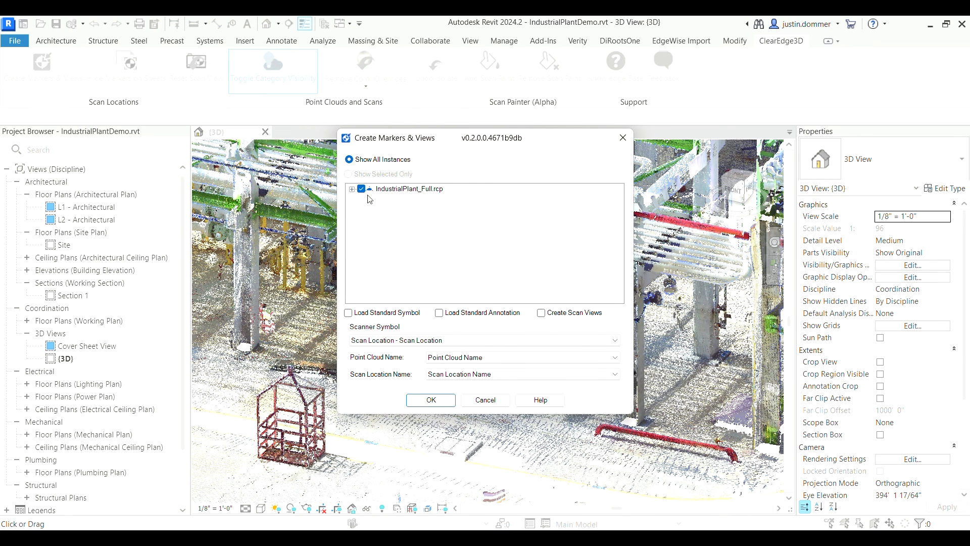
{"action": "left_click", "coordinate": [352, 189]}
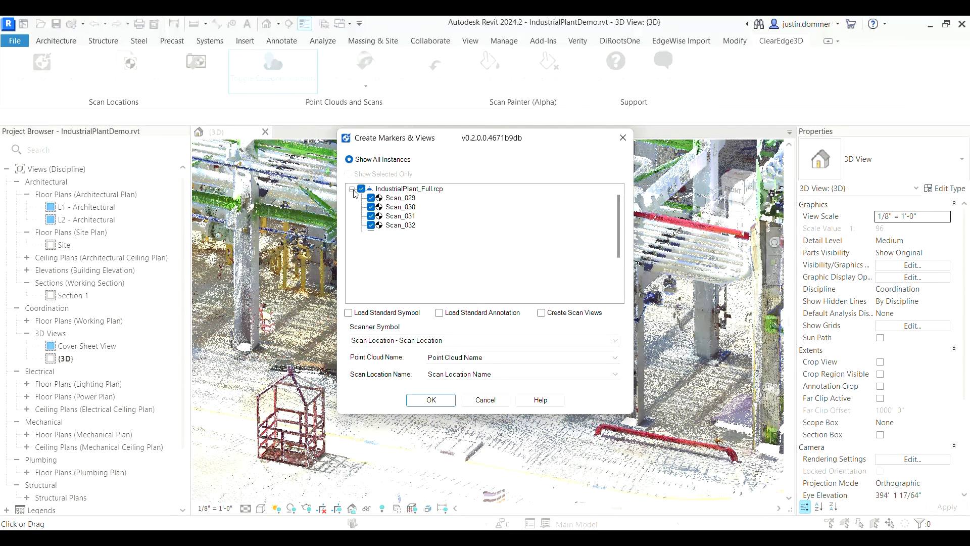
{"action": "left_click", "coordinate": [431, 401]}
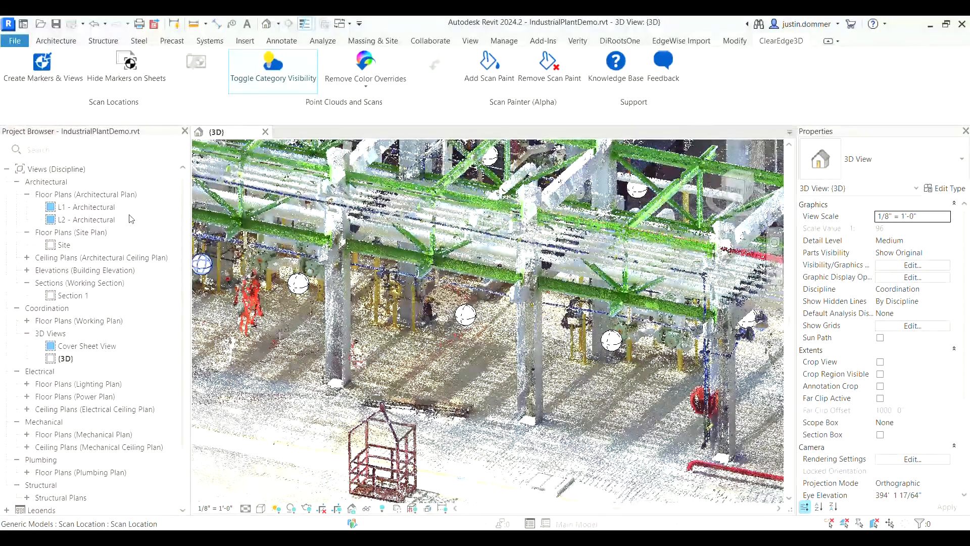
Open the L1 - Architectural floor plan from the Project Browser
{"action": "double_click", "coordinate": [87, 206]}
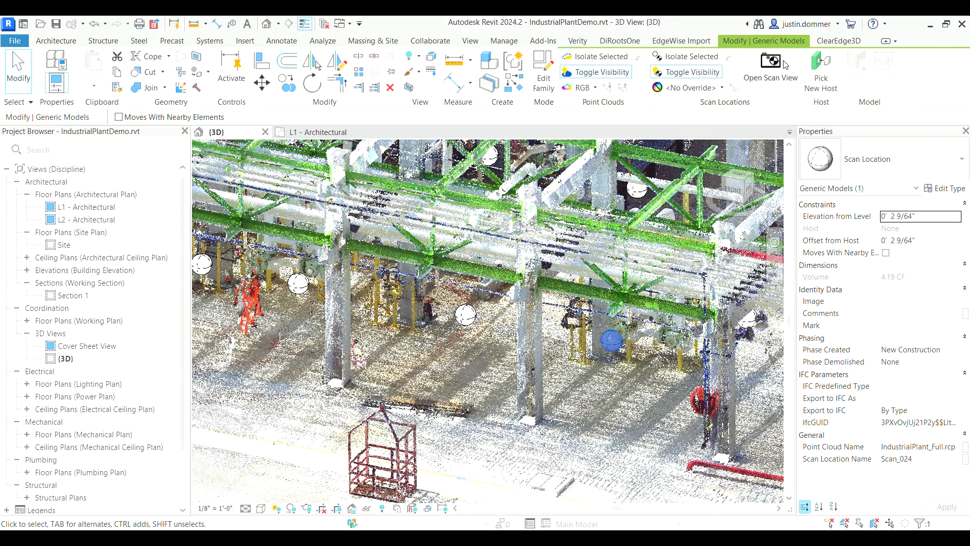
Open the Scan_024 perspective scan view, then Scan_032 from an orb inside it
{"action": "left_click", "coordinate": [770, 68]}
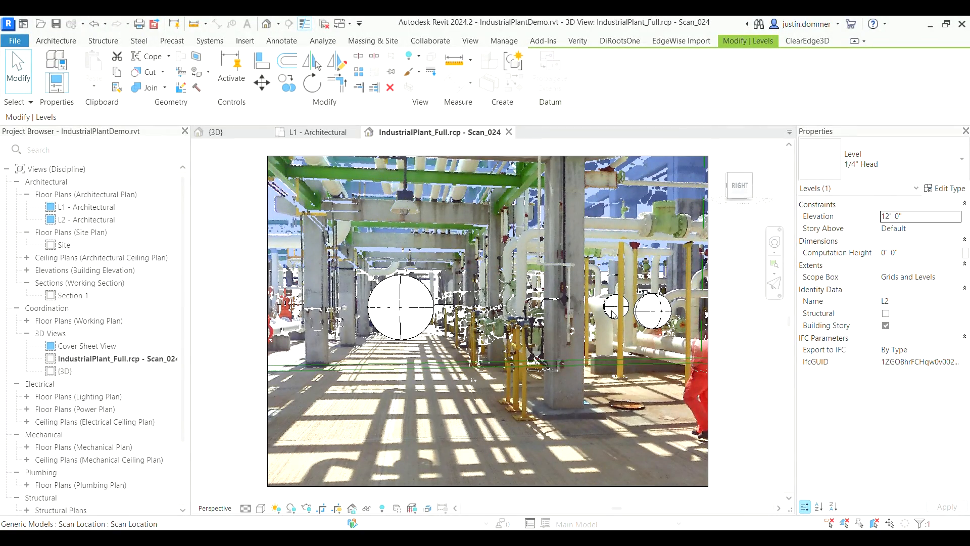
{"action": "left_click", "coordinate": [616, 307]}
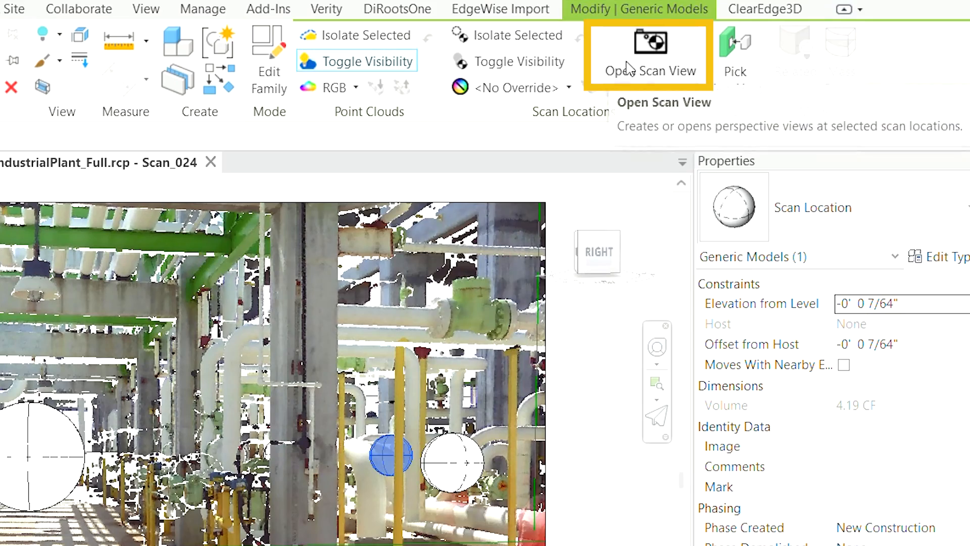
{"action": "left_click", "coordinate": [649, 52]}
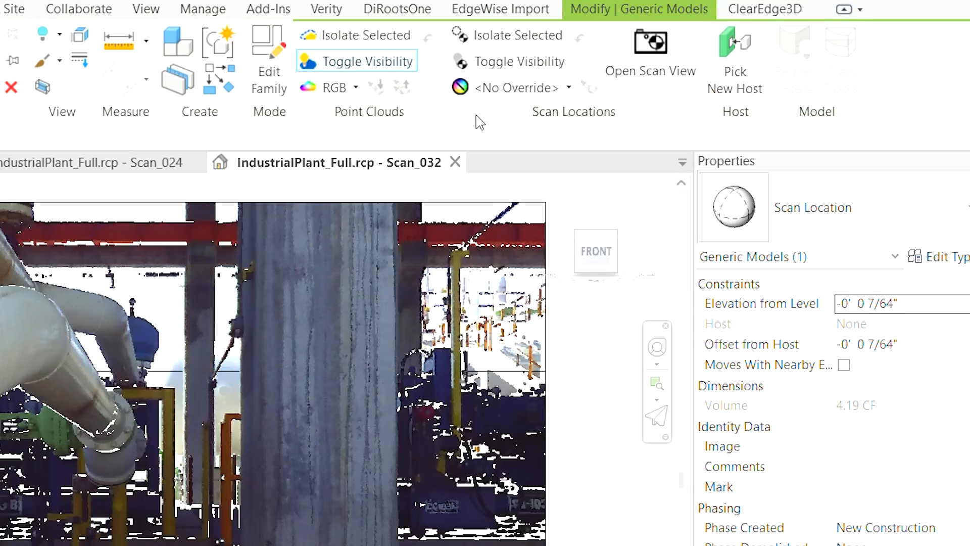